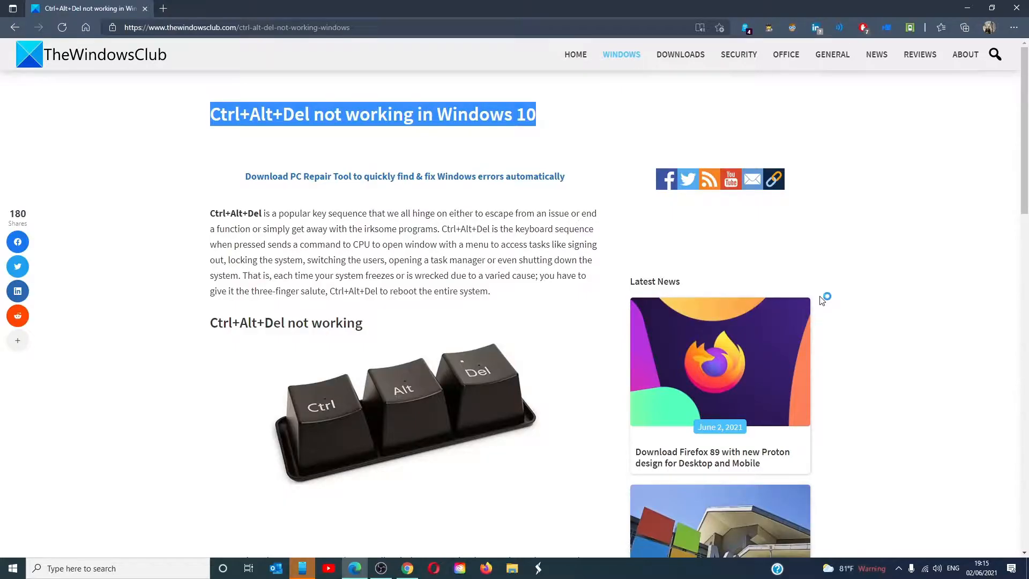
pyautogui.moveTo(822, 301)
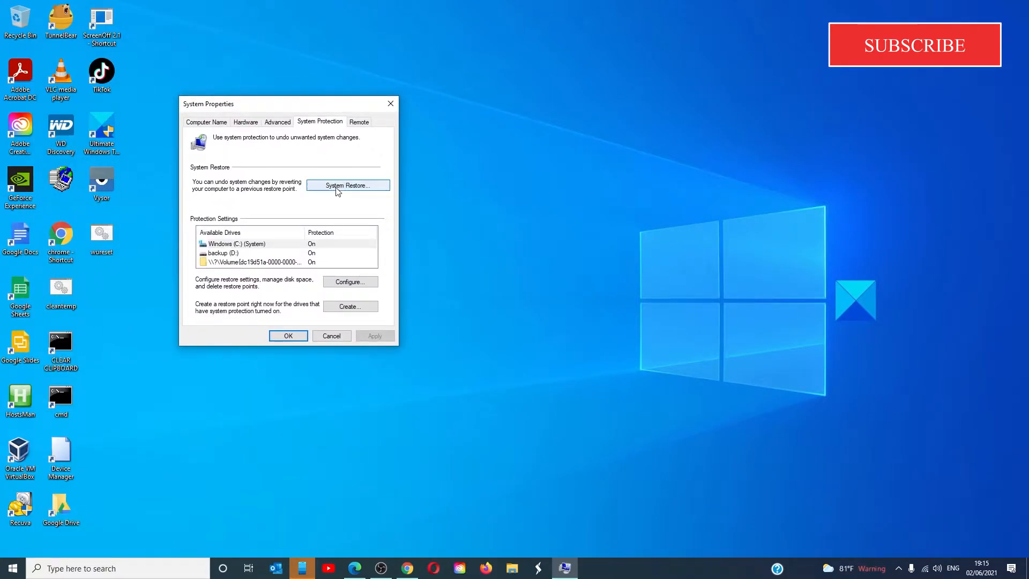
# Start System Restore from the System Protection tab of System Properties.
pyautogui.click(347, 185)
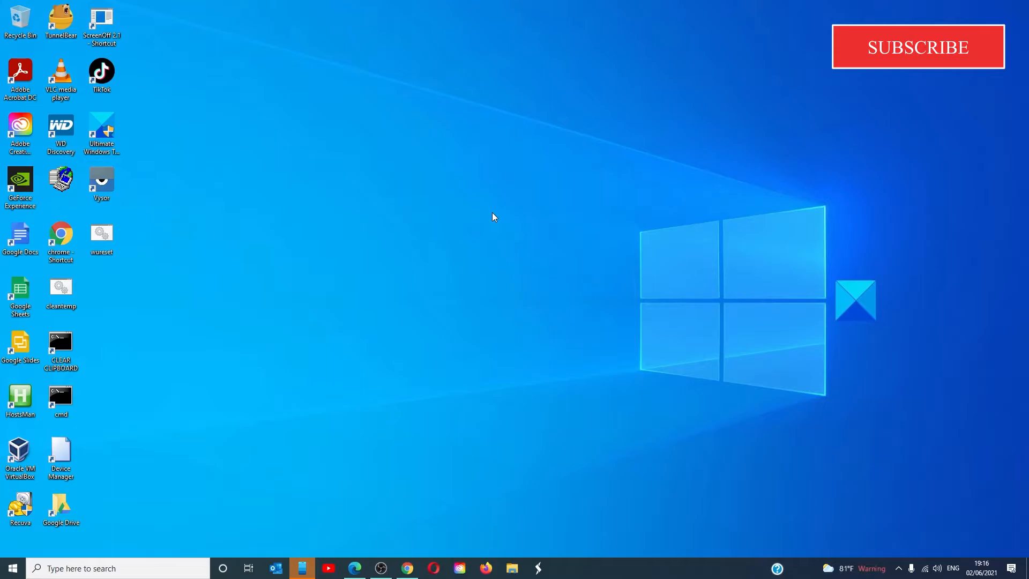
pyautogui.click(917, 46)
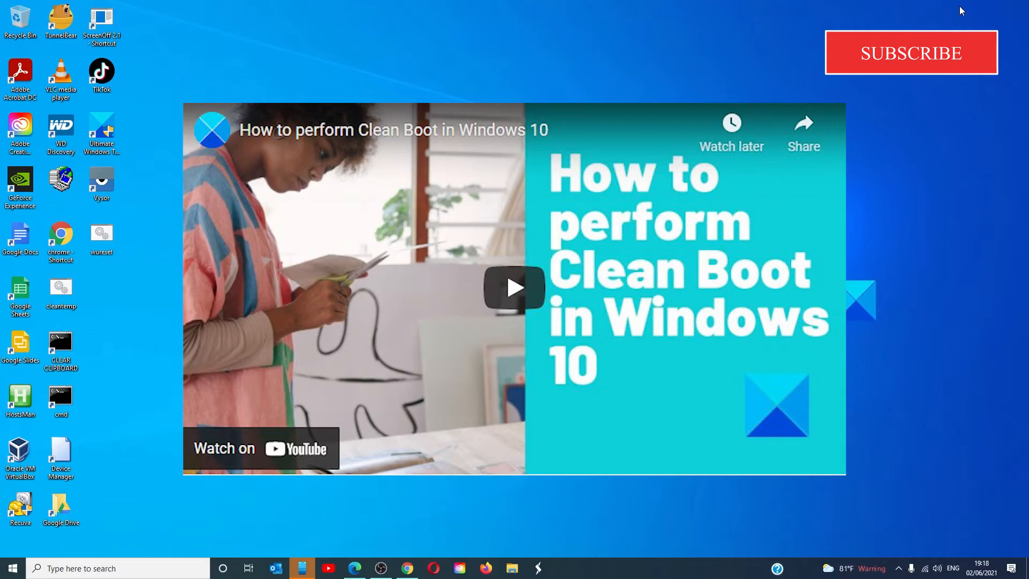
pyautogui.moveTo(938, 72)
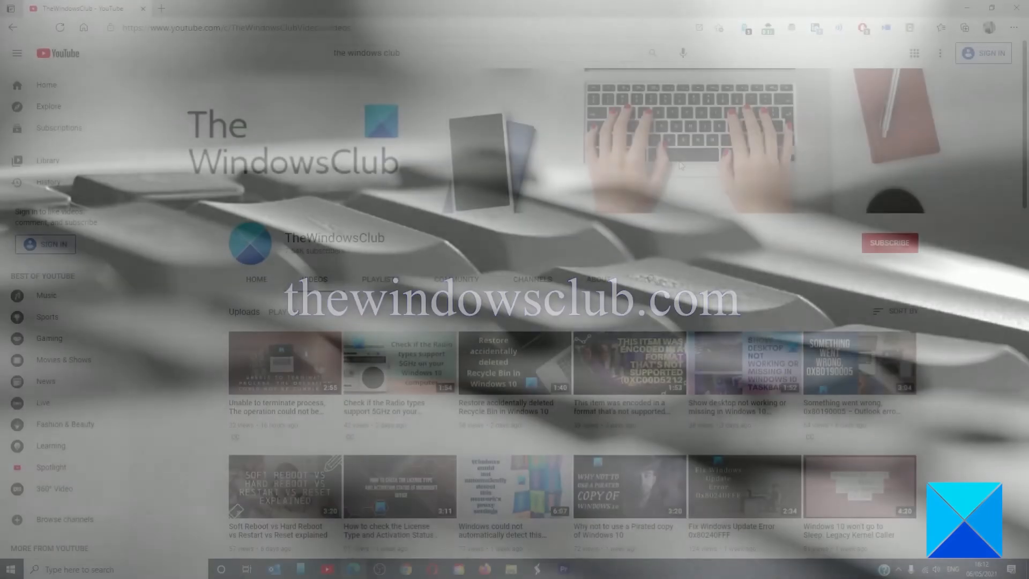
pyautogui.scroll(-3)
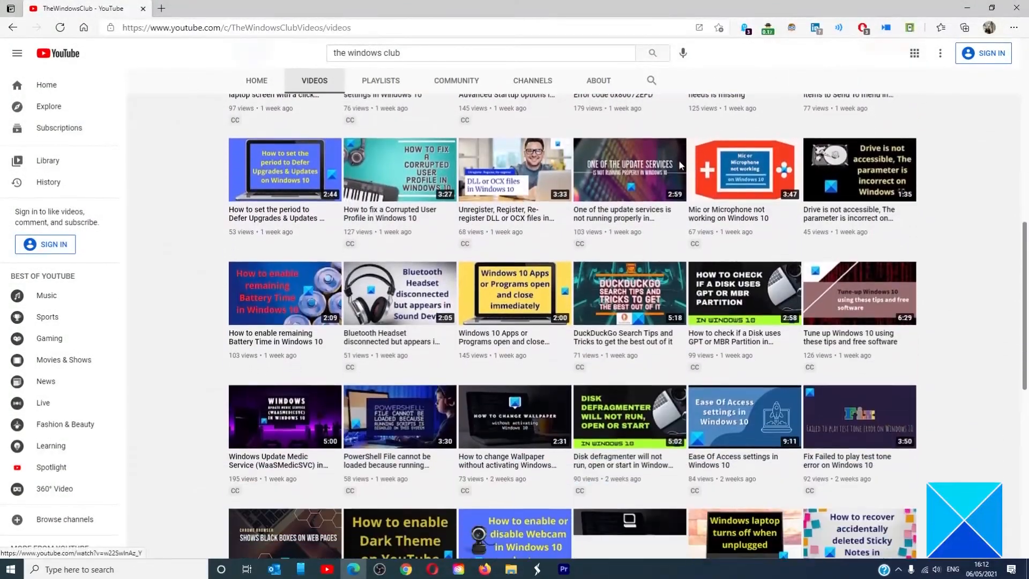
pyautogui.scroll(-3)
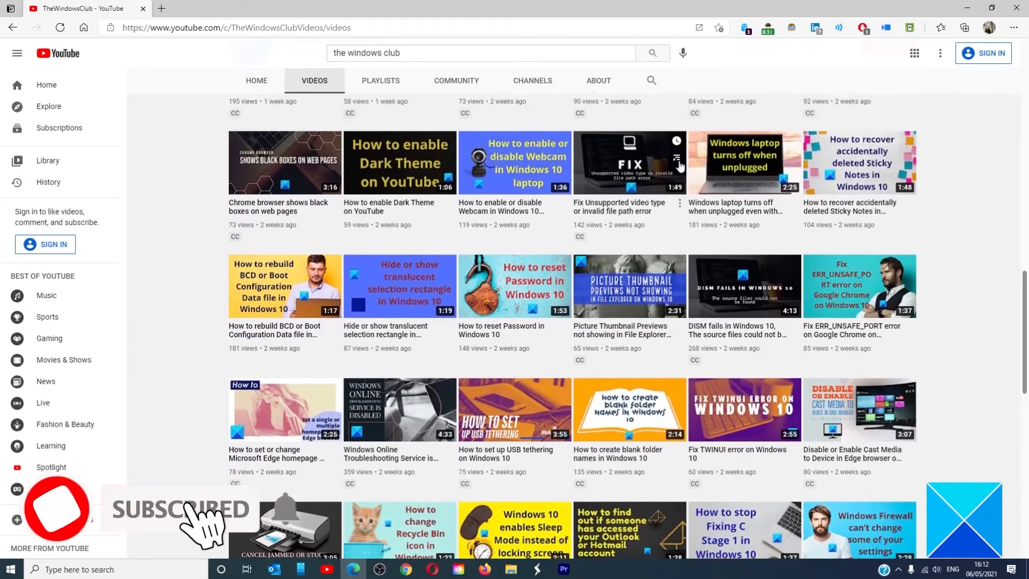
pyautogui.scroll(-3)
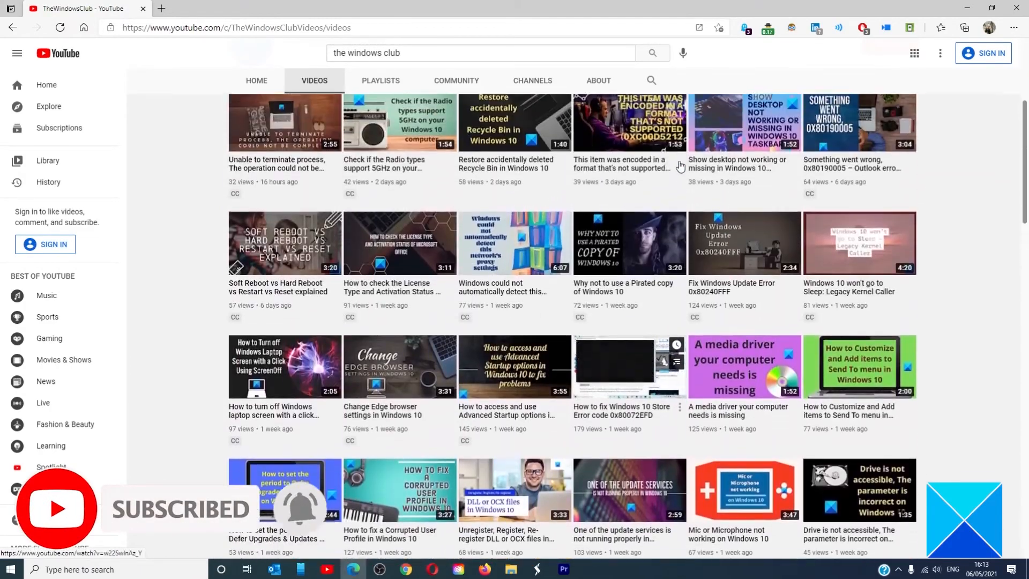